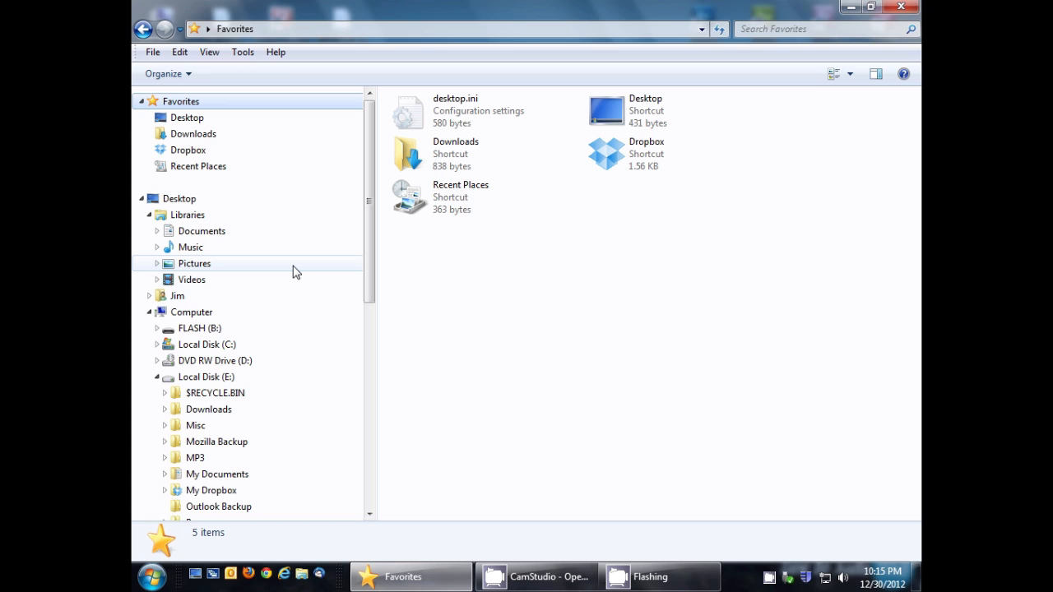
{"action": "mouse_move", "coordinate": [671, 351]}
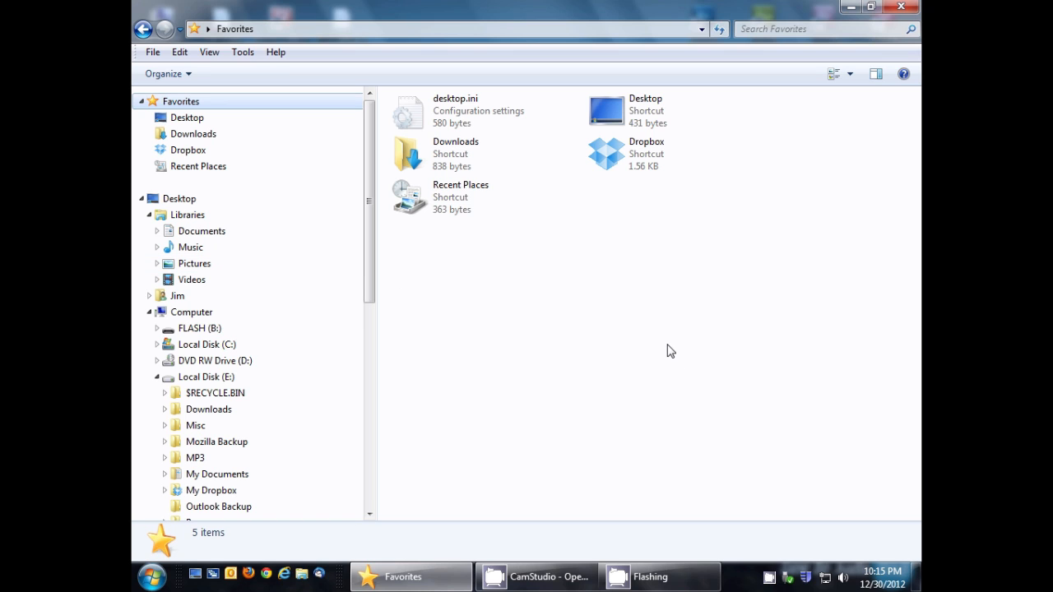
{"action": "mouse_move", "coordinate": [659, 341]}
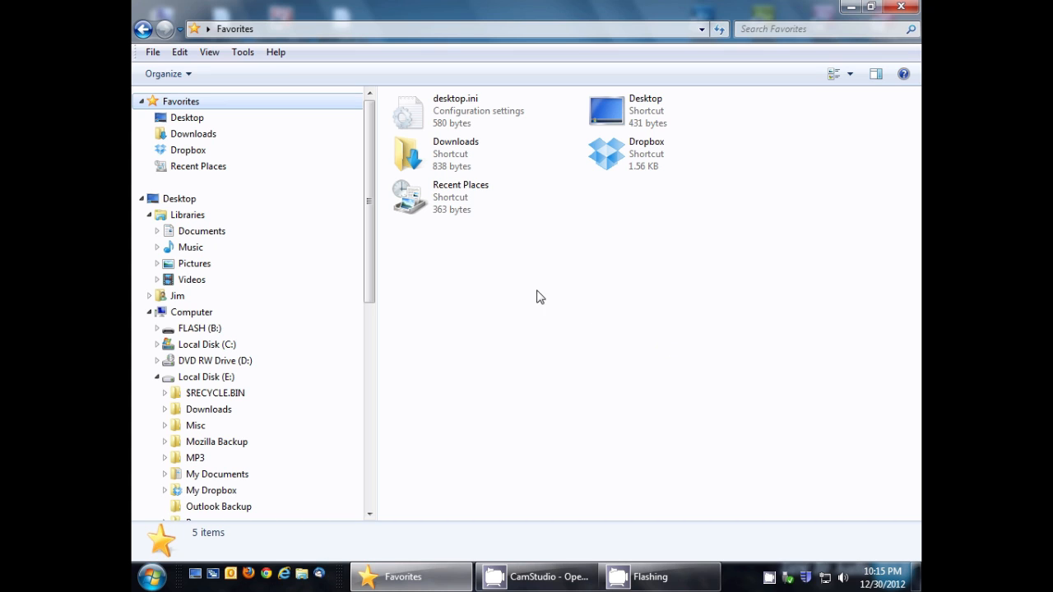
{"action": "mouse_move", "coordinate": [476, 279]}
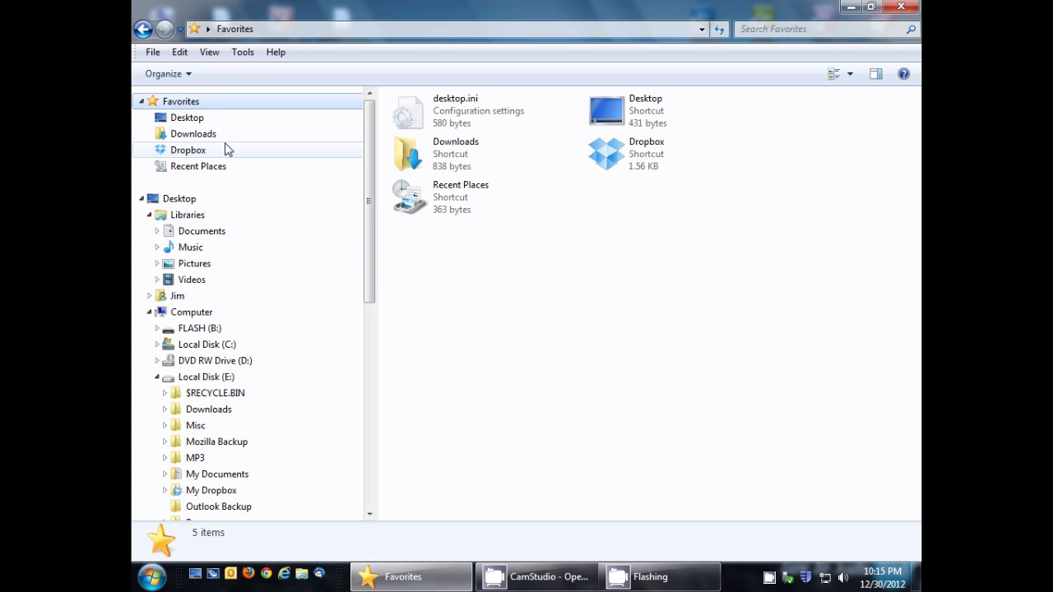
{"action": "mouse_move", "coordinate": [301, 305]}
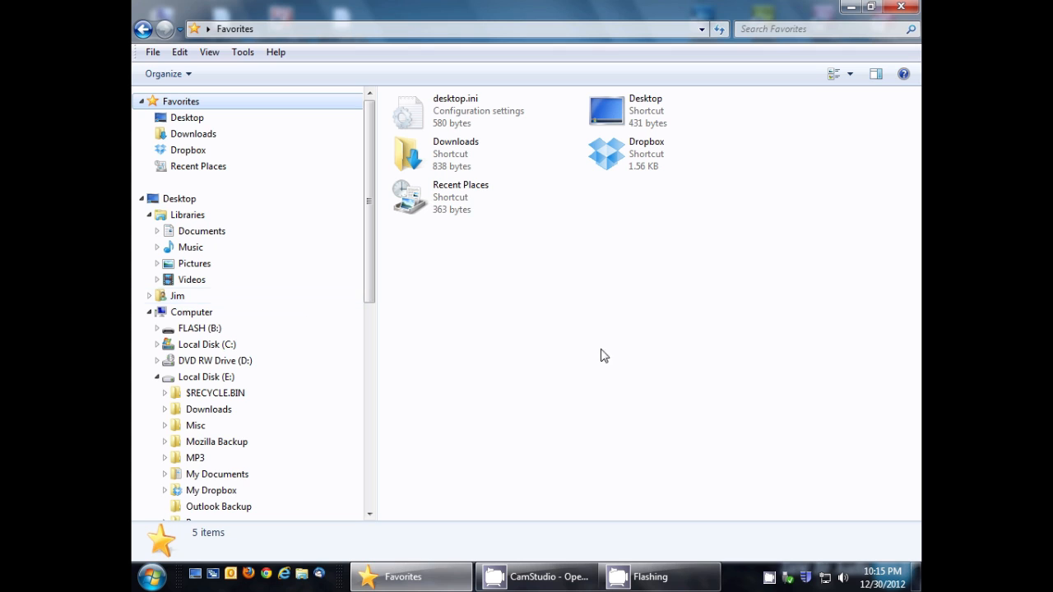
{"action": "mouse_move", "coordinate": [289, 132]}
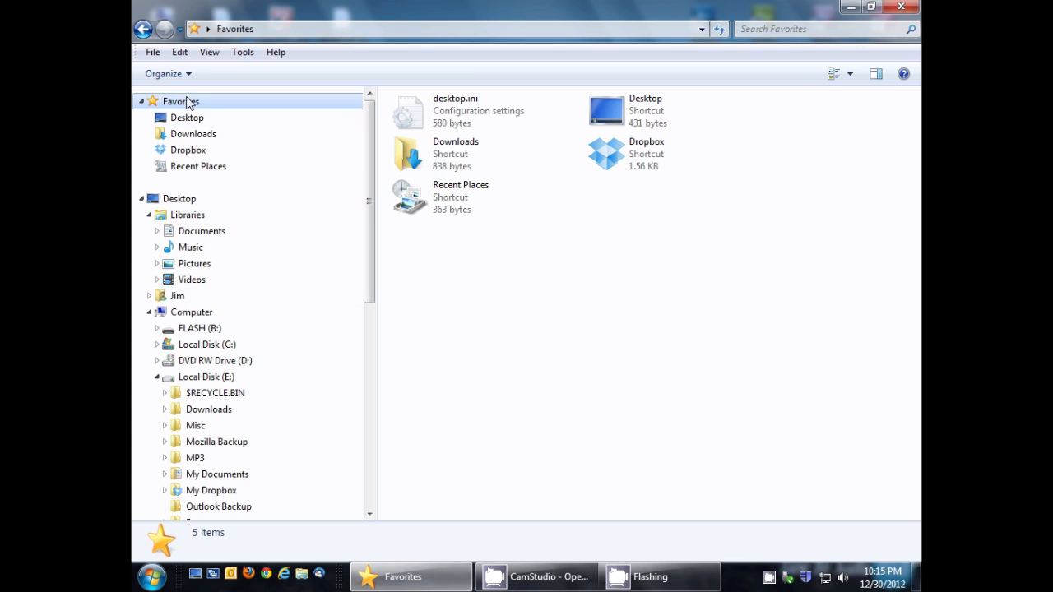
{"action": "mouse_move", "coordinate": [198, 107]}
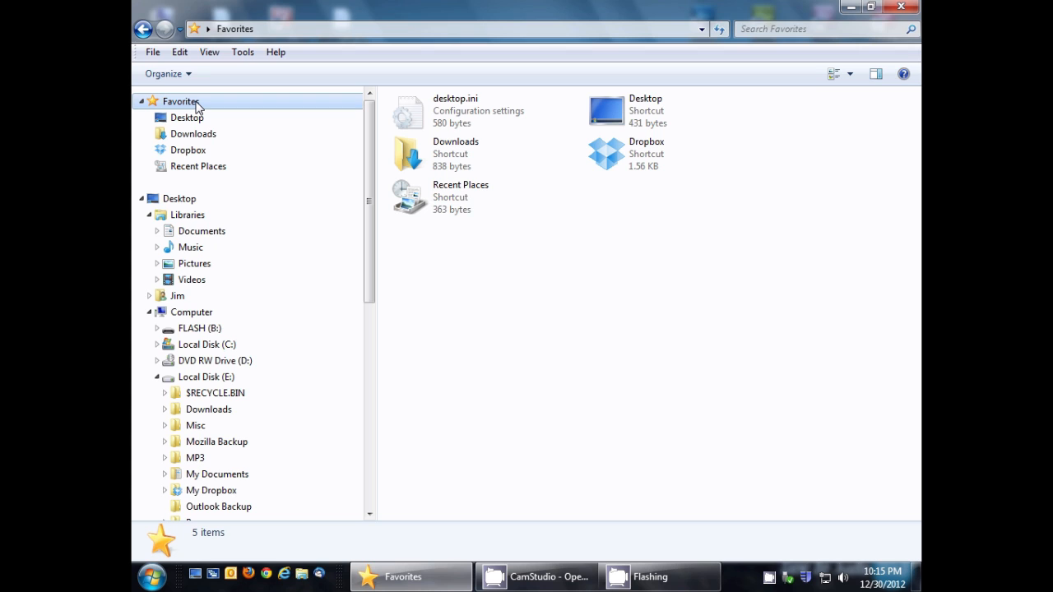
{"action": "mouse_move", "coordinate": [198, 118]}
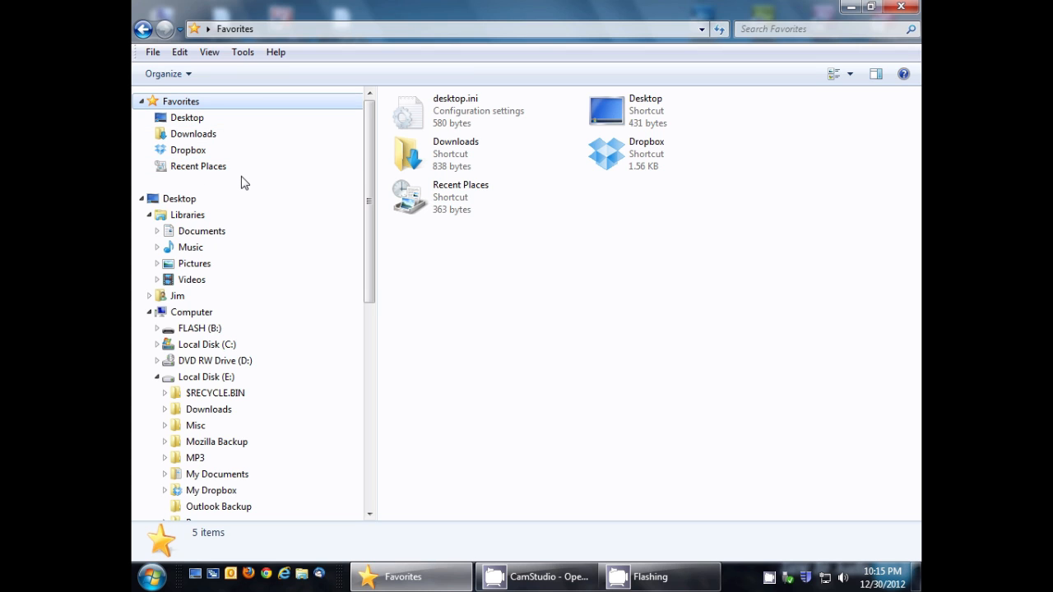
{"action": "mouse_move", "coordinate": [200, 166]}
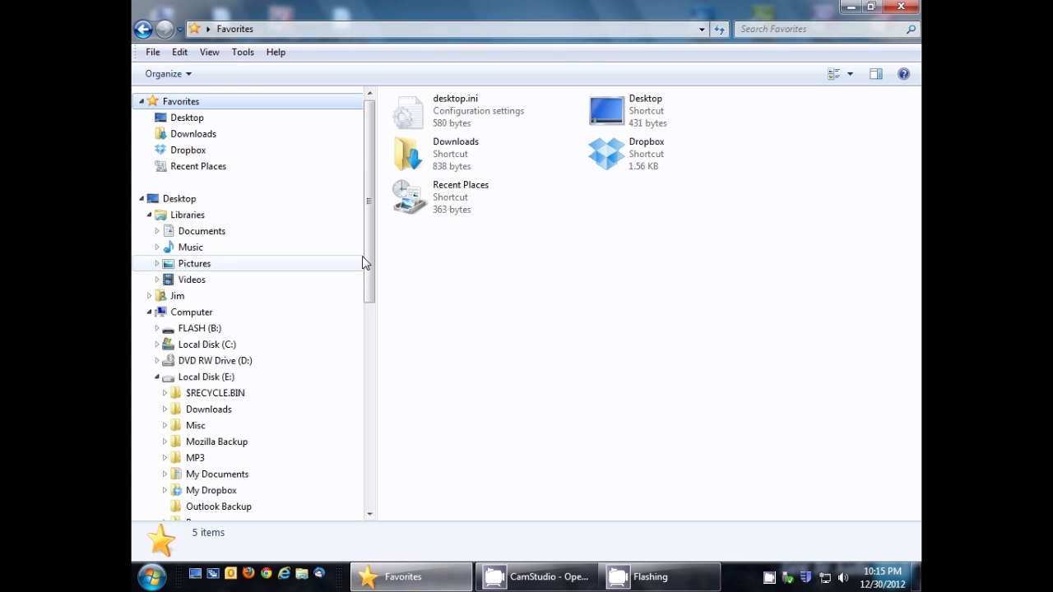
Open the Virtual Machines folder on Local Disk (E:) from the navigation pane
{"action": "scroll", "scroll_direction": "down", "scroll_amount": 3}
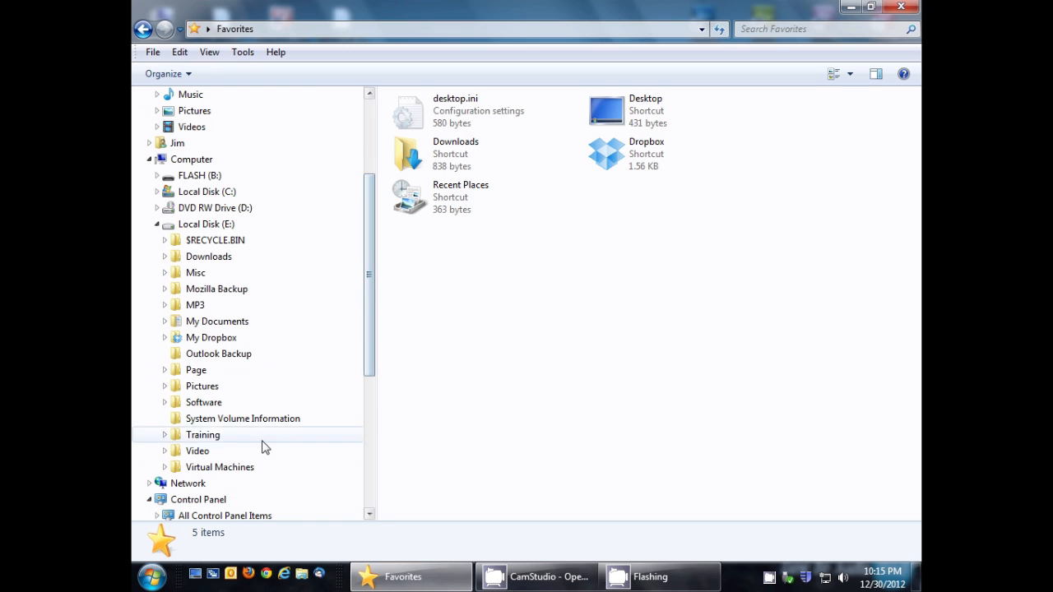
{"action": "mouse_move", "coordinate": [220, 467]}
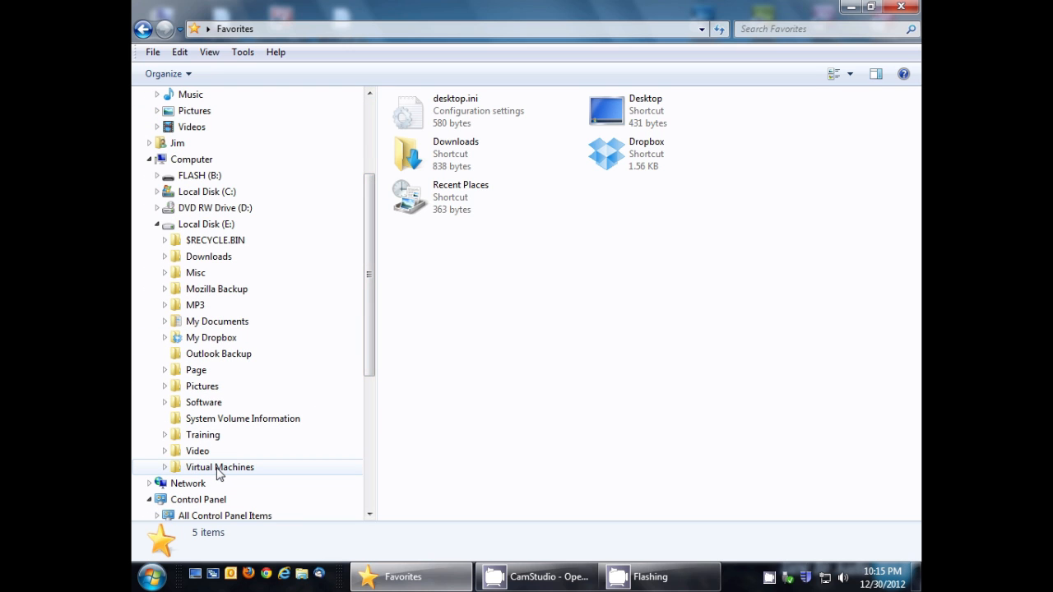
{"action": "left_click", "coordinate": [219, 467]}
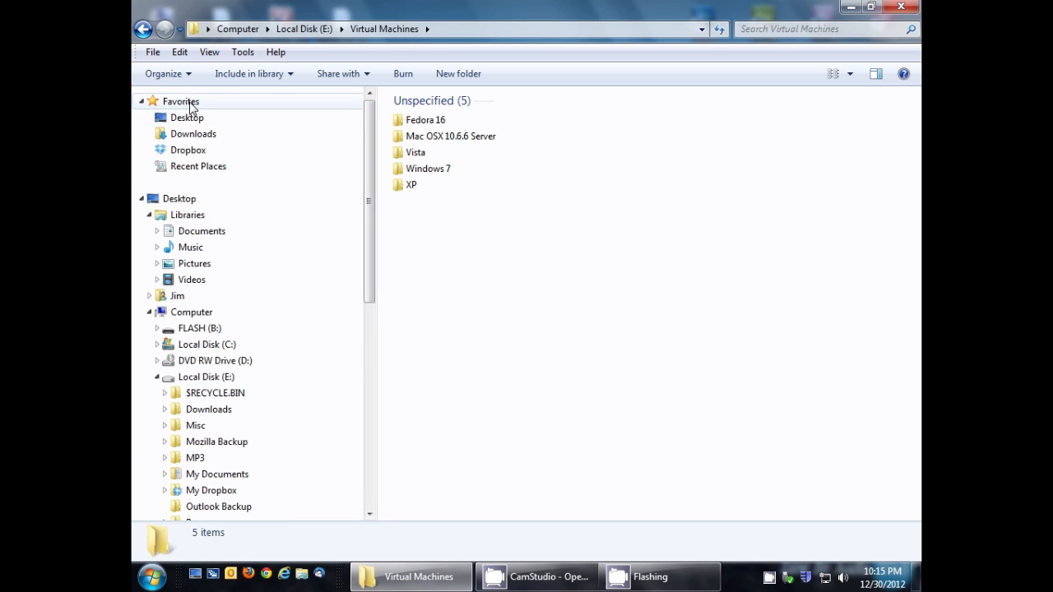
Add the current Virtual Machines location as a shortcut under Favorites
{"action": "right_click", "coordinate": [180, 101]}
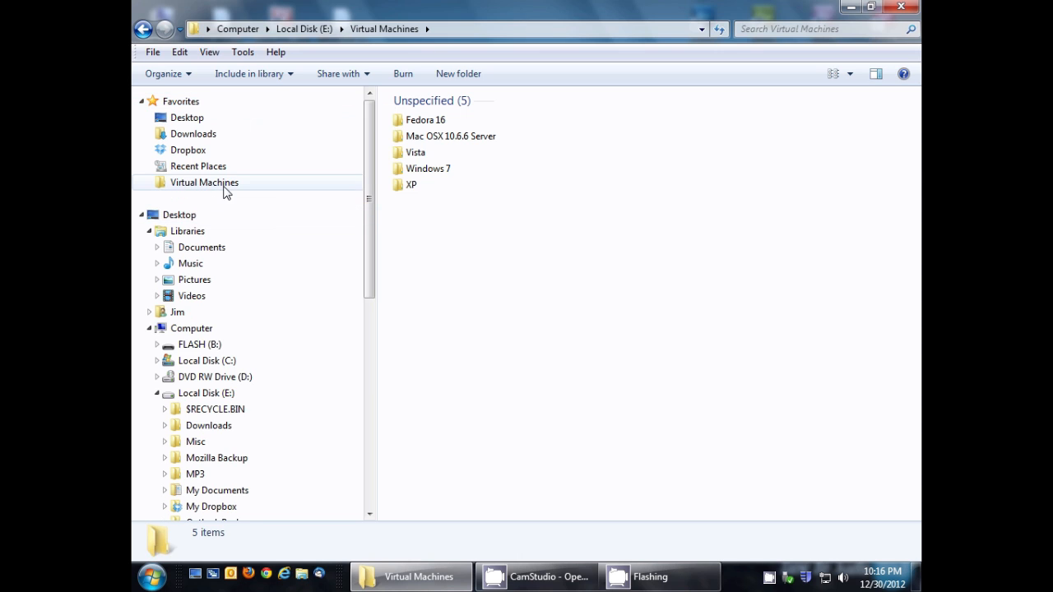
{"action": "right_click", "coordinate": [155, 577]}
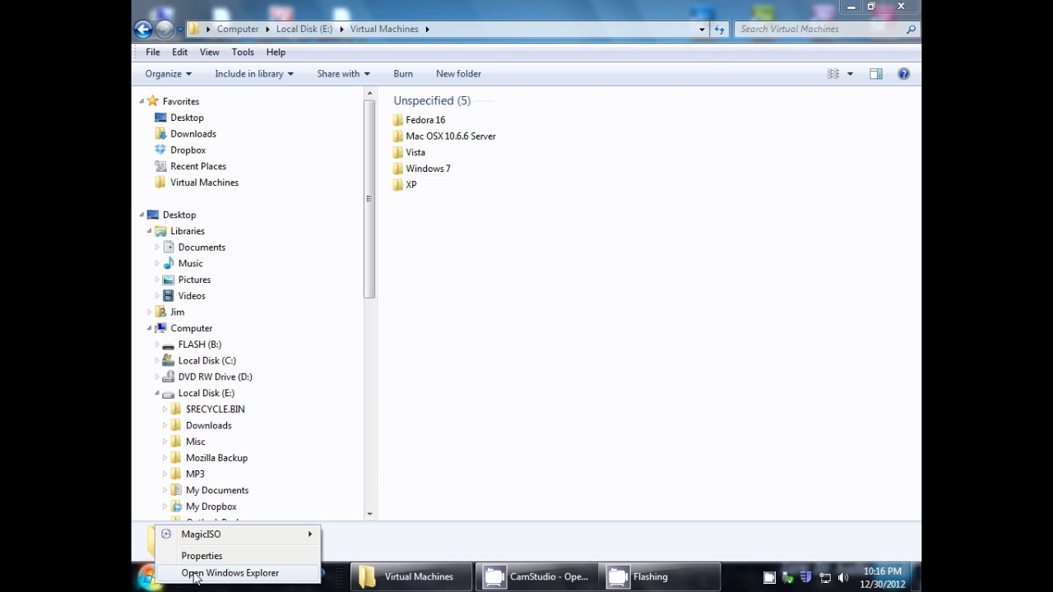
{"action": "left_click", "coordinate": [231, 572]}
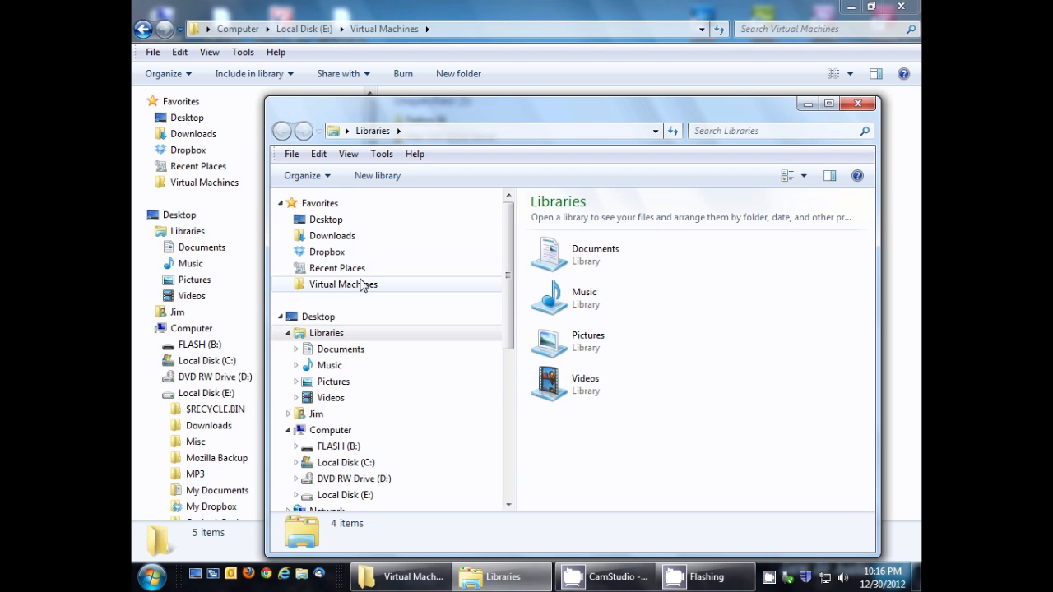
{"action": "left_click", "coordinate": [343, 284]}
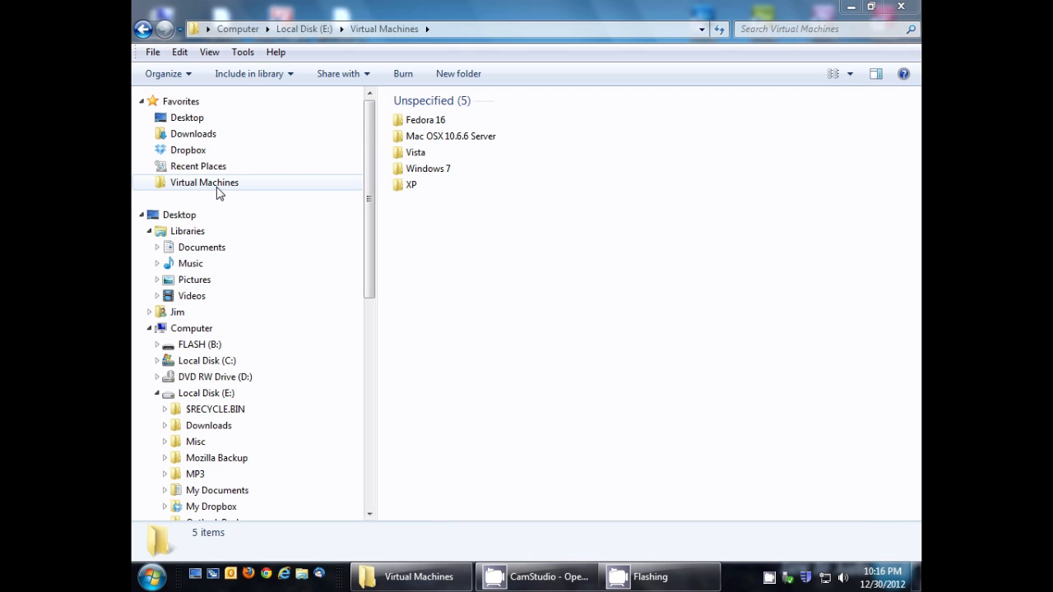
{"action": "mouse_move", "coordinate": [233, 195]}
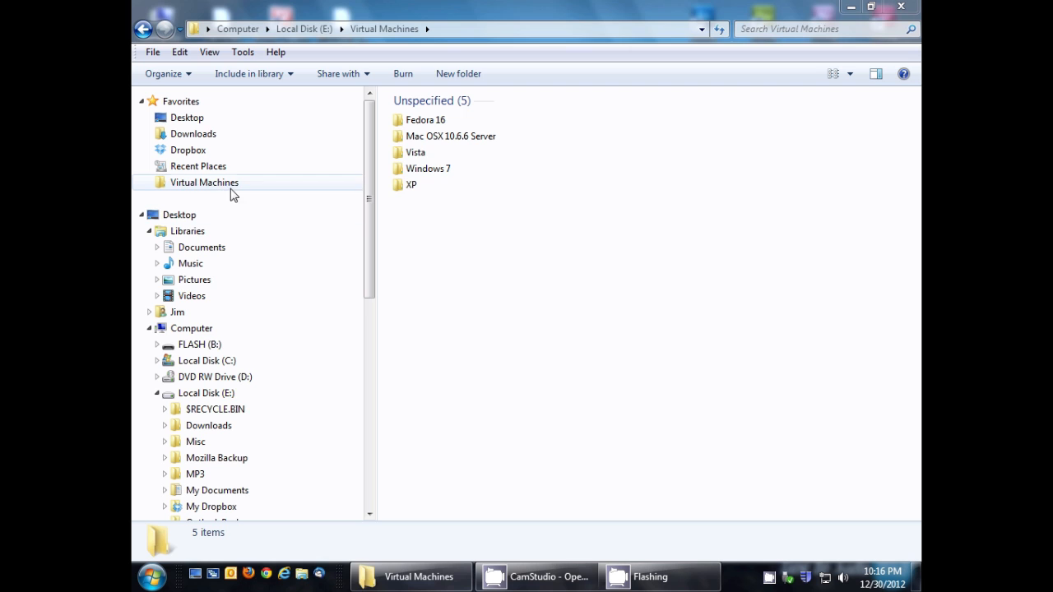
Remove the Virtual Machines shortcut from the Favorites list in the navigation pane
{"action": "right_click", "coordinate": [204, 182]}
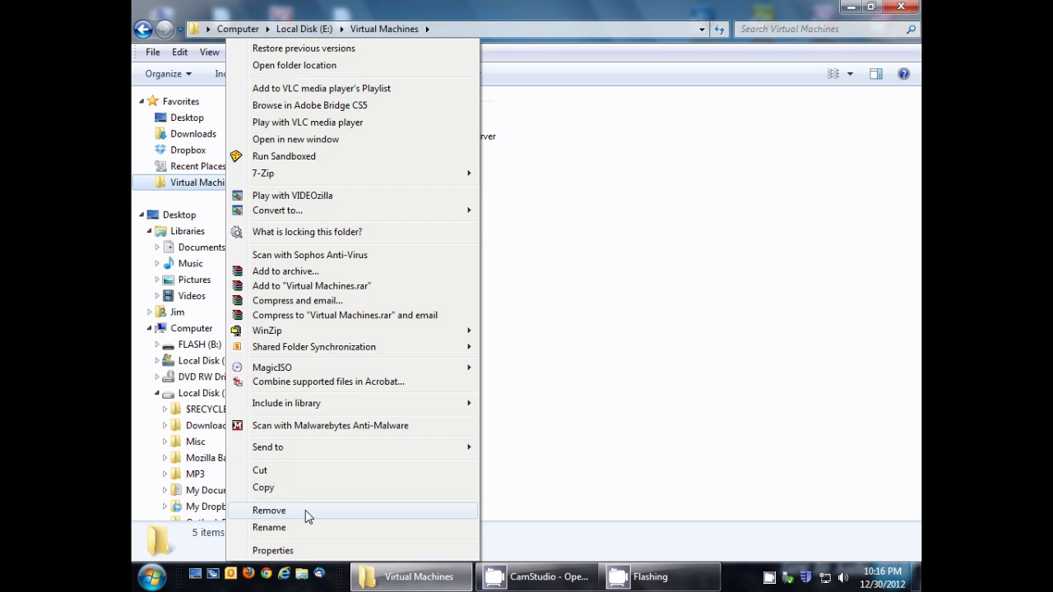
{"action": "key", "text": "Escape"}
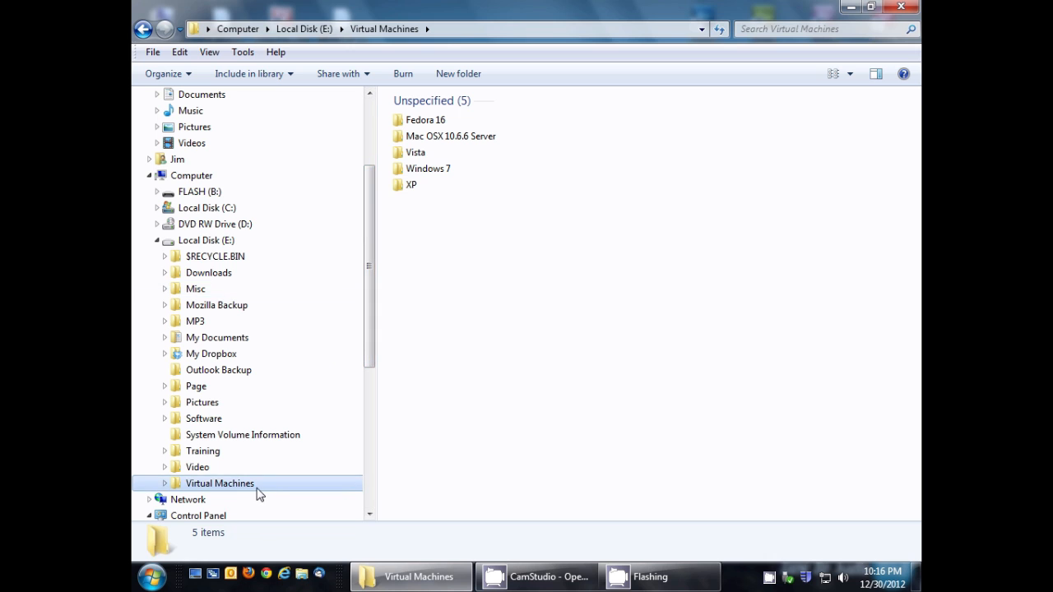
{"action": "mouse_move", "coordinate": [231, 502]}
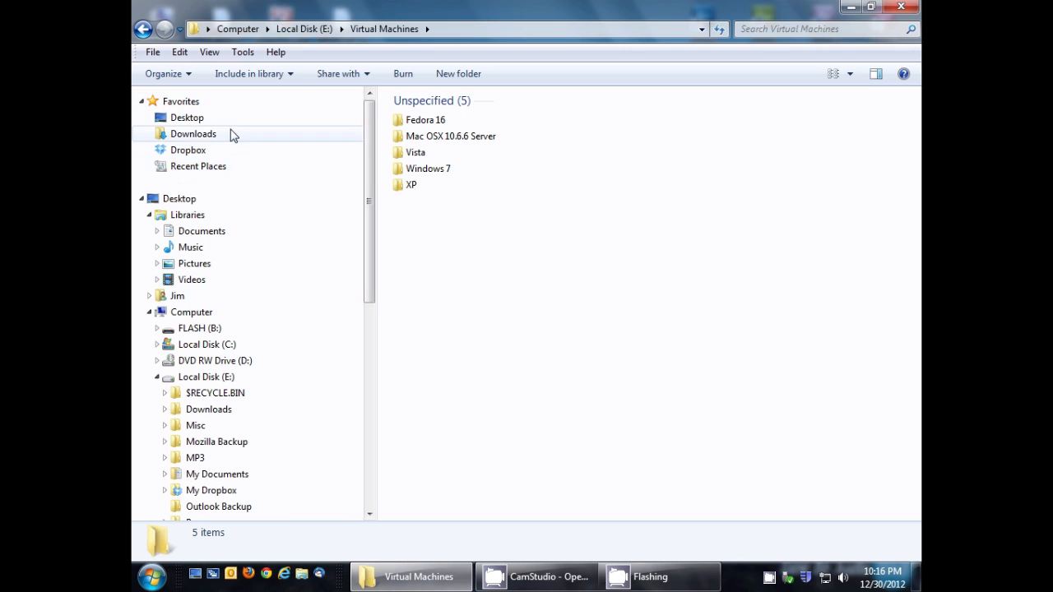
{"action": "mouse_move", "coordinate": [233, 174]}
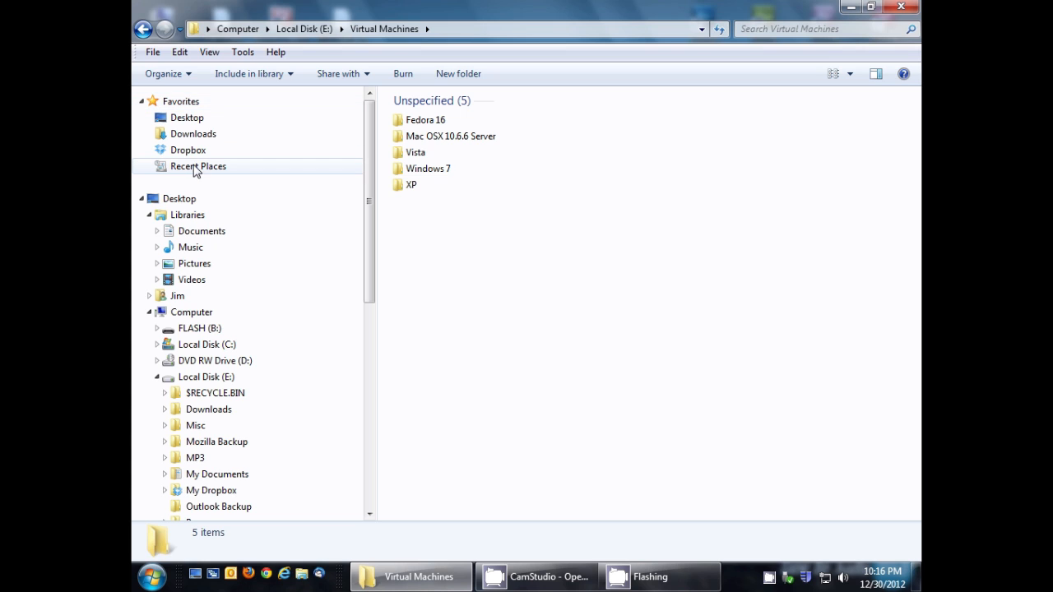
{"action": "mouse_move", "coordinate": [209, 154]}
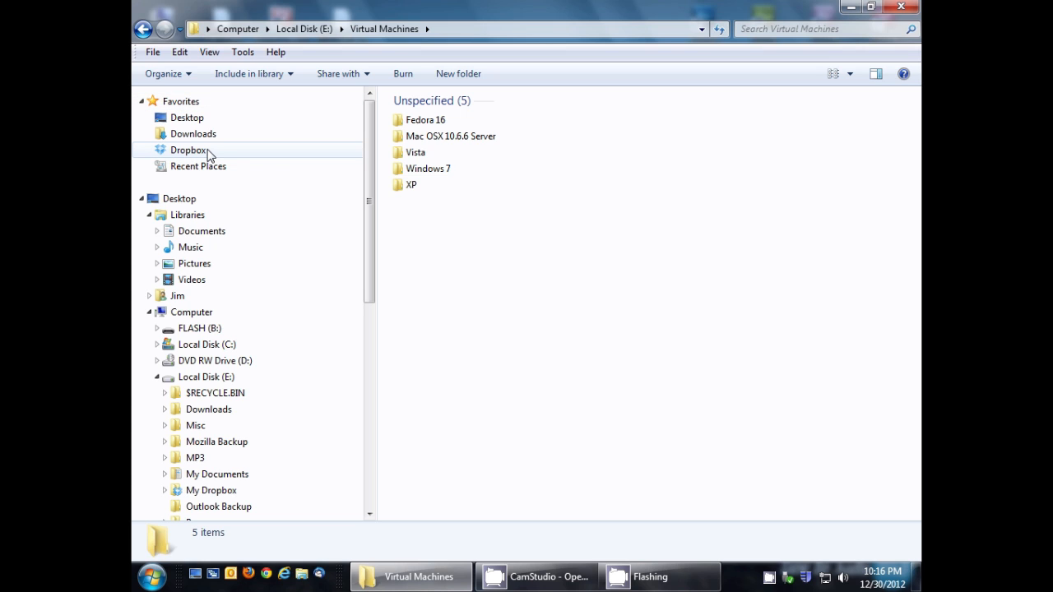